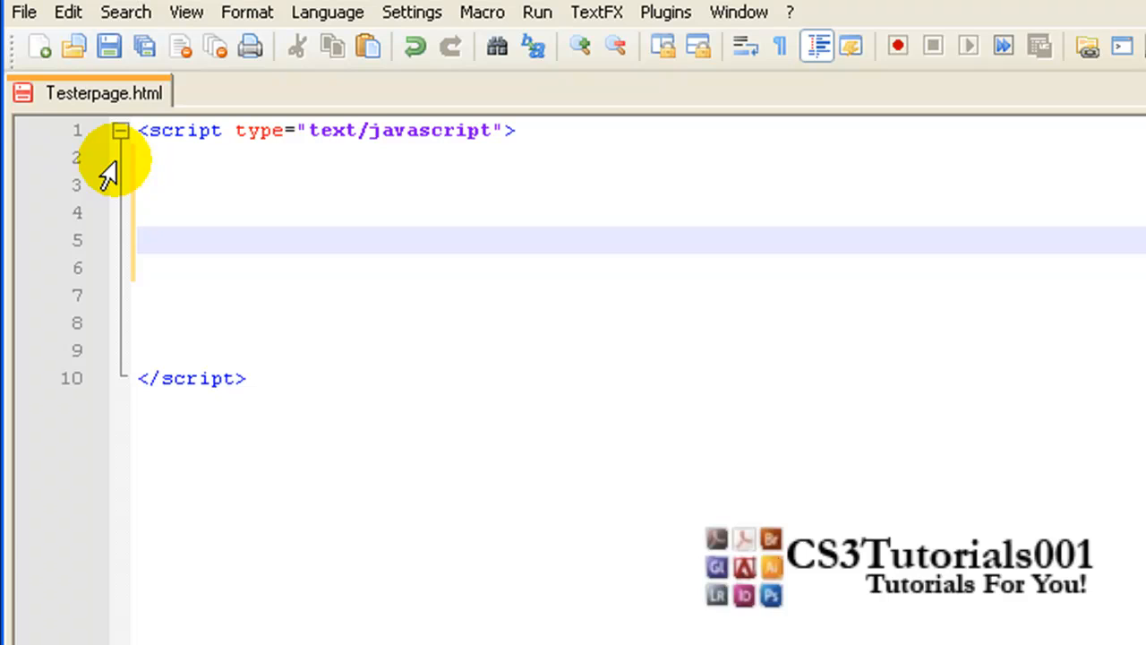
text(switc)
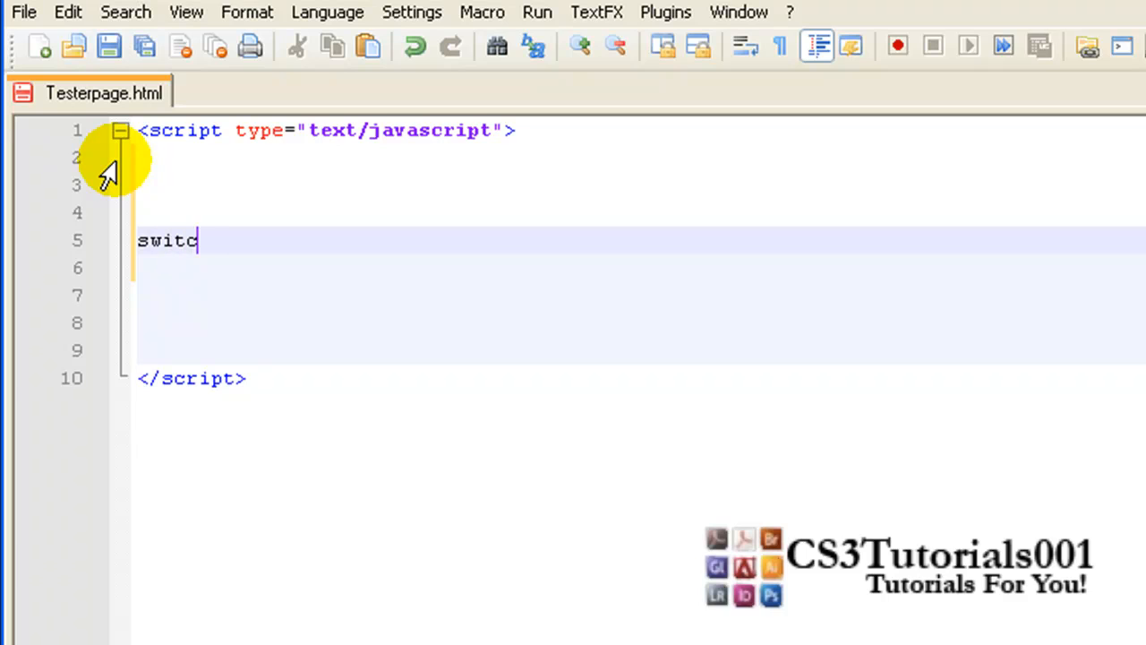